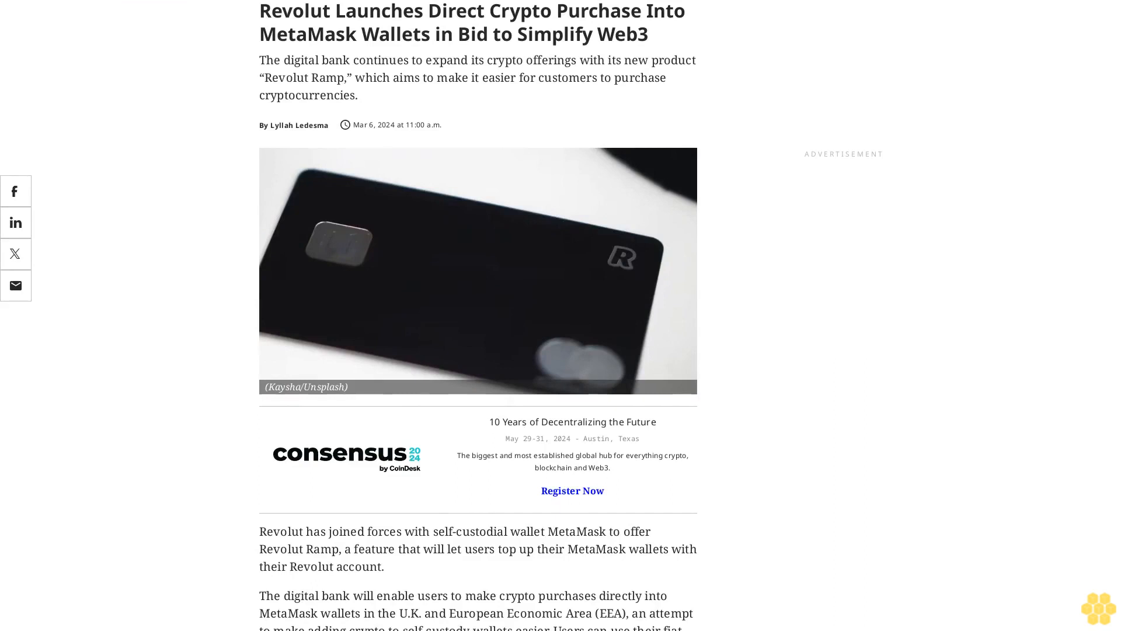
scroll(down, 3)
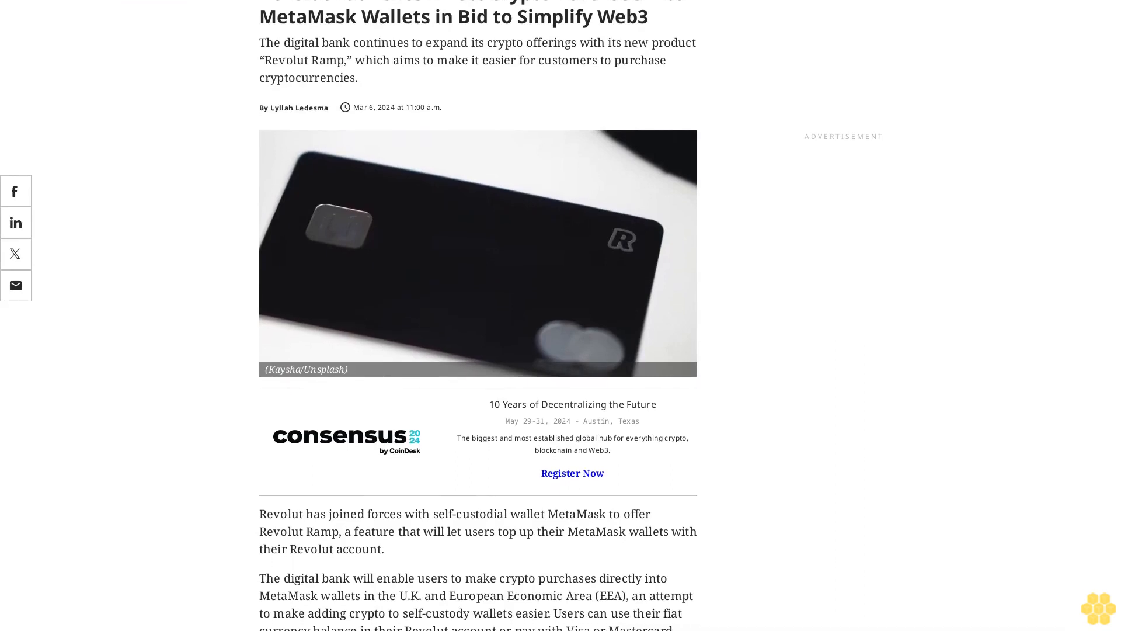
scroll(down, 3)
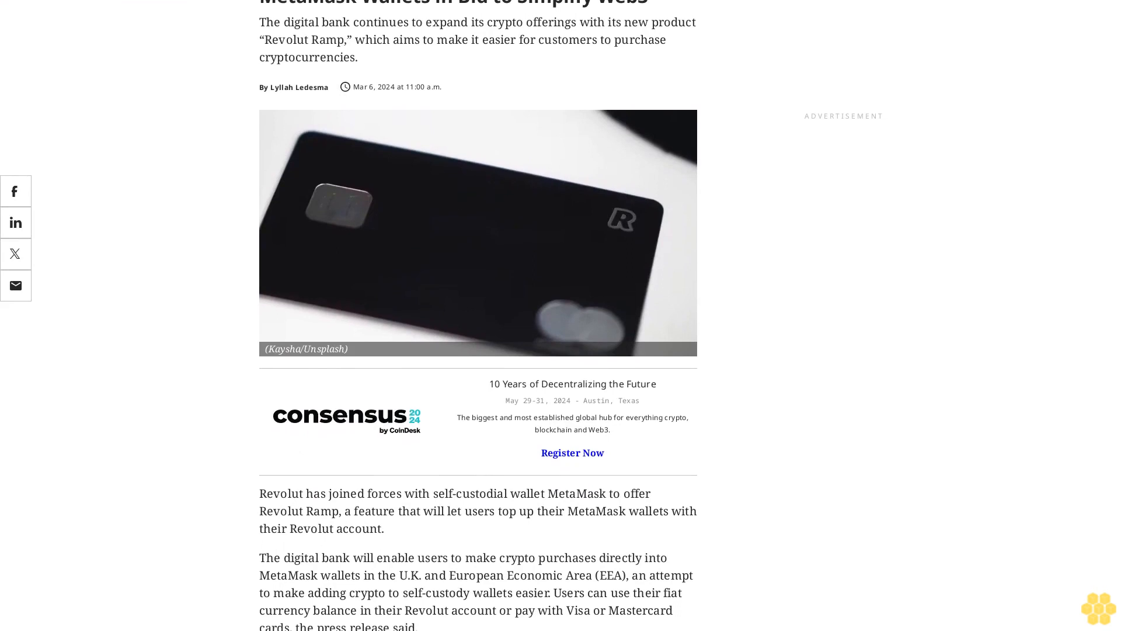
scroll(down, 3)
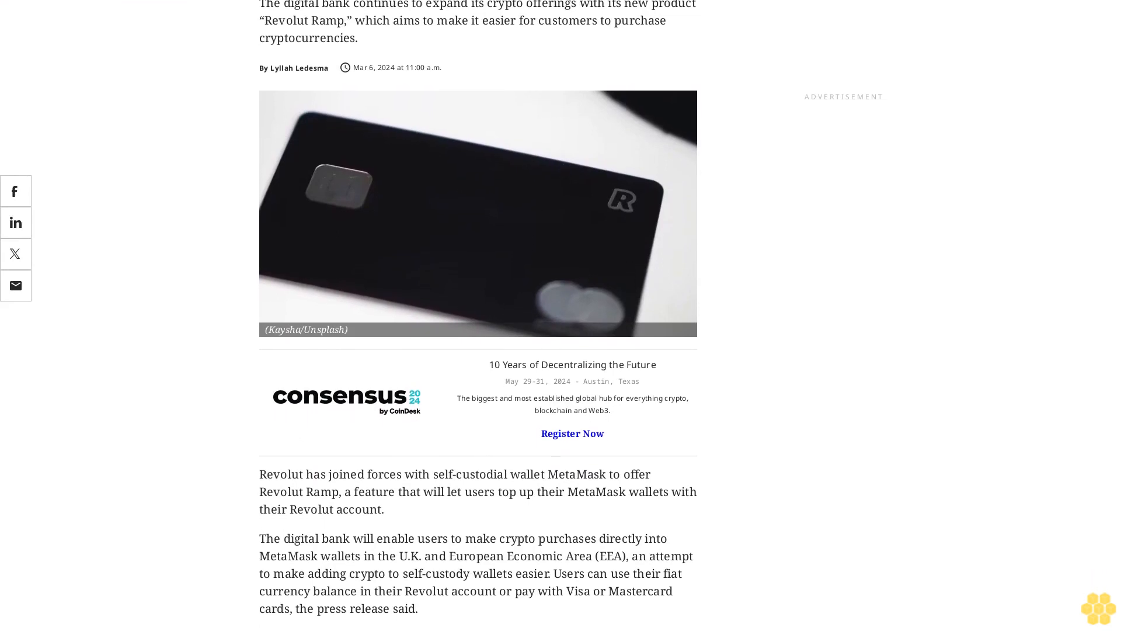
scroll(down, 3)
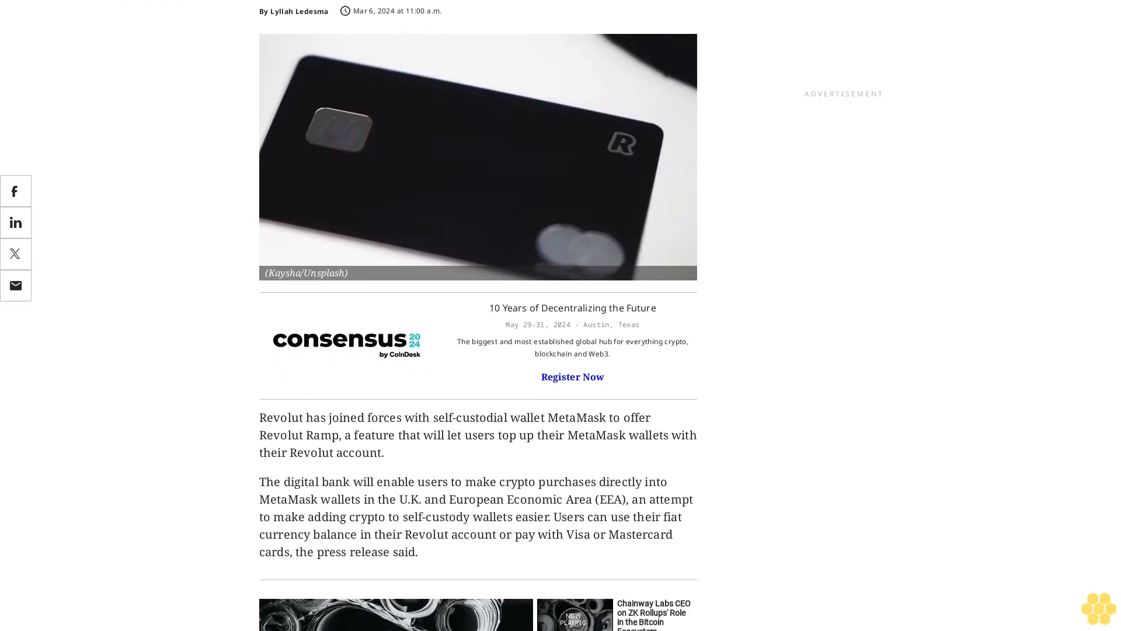
scroll(down, 3)
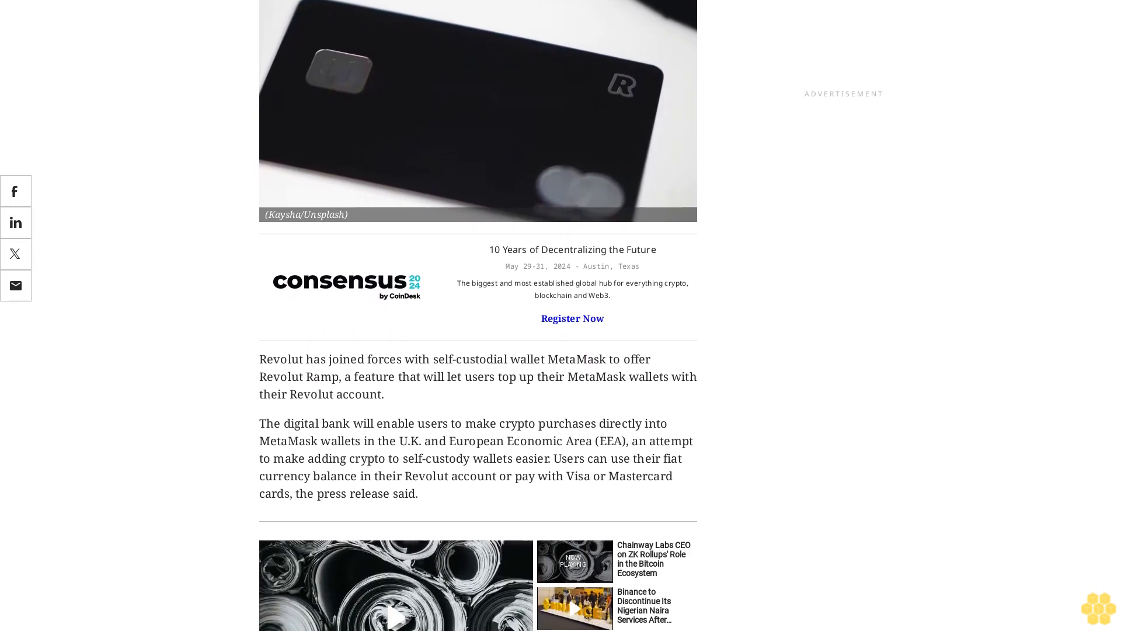
scroll(down, 3)
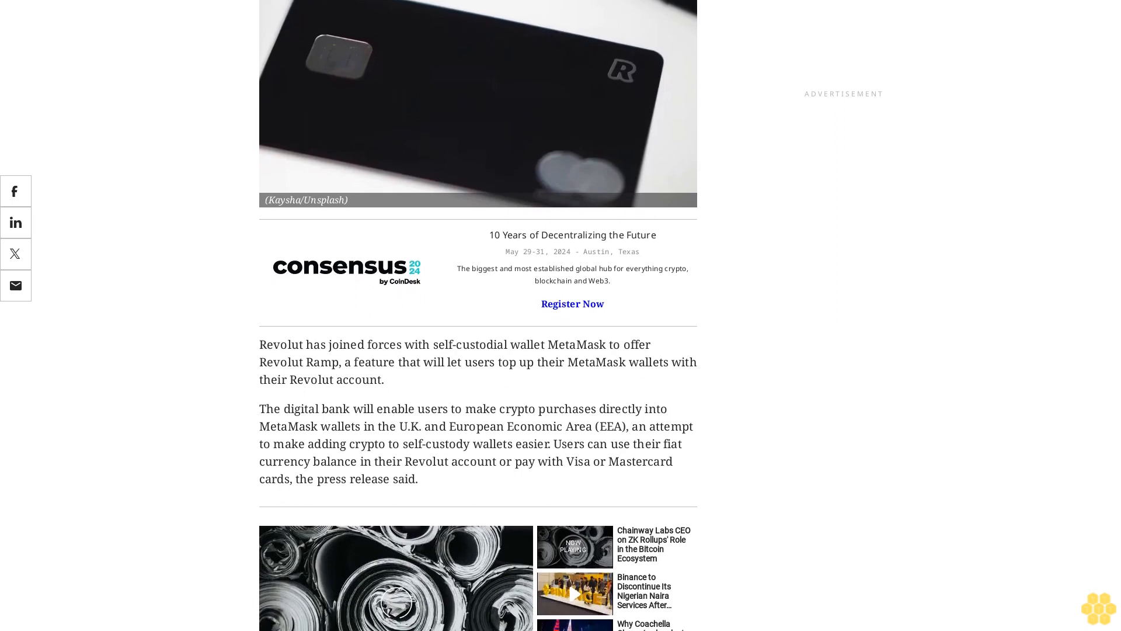
scroll(down, 3)
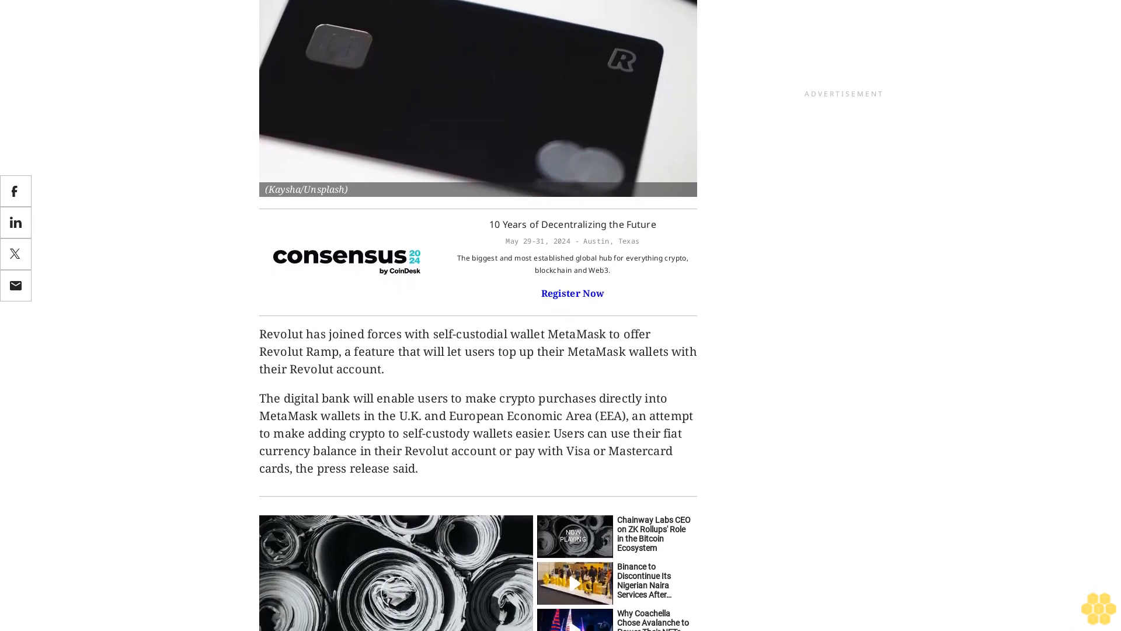
scroll(down, 3)
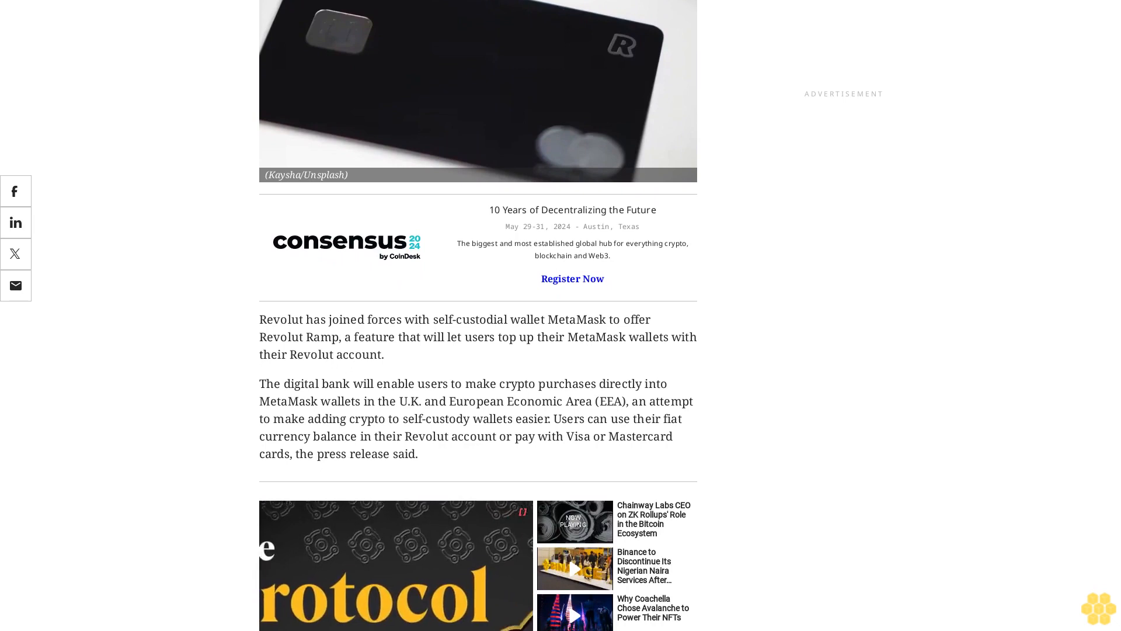
scroll(down, 3)
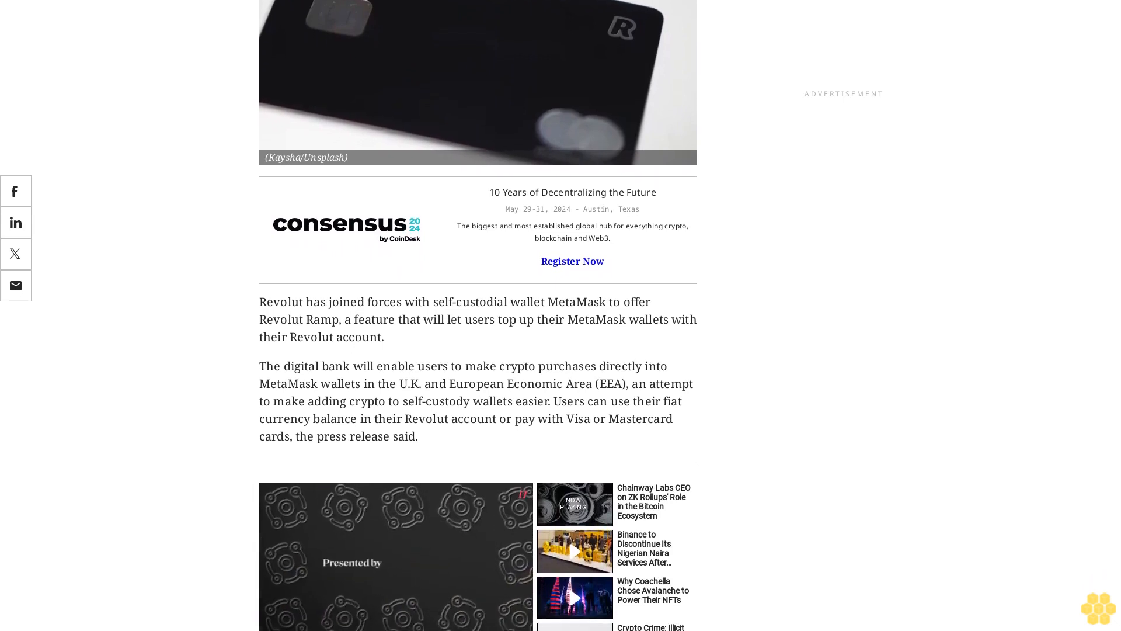
scroll(down, 3)
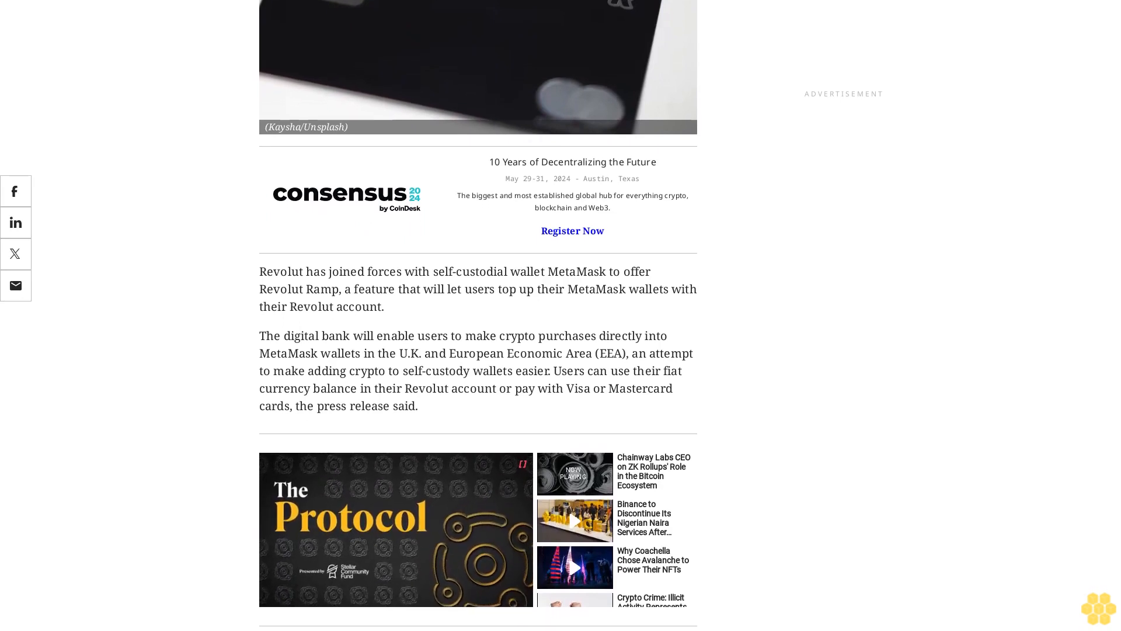
scroll(down, 3)
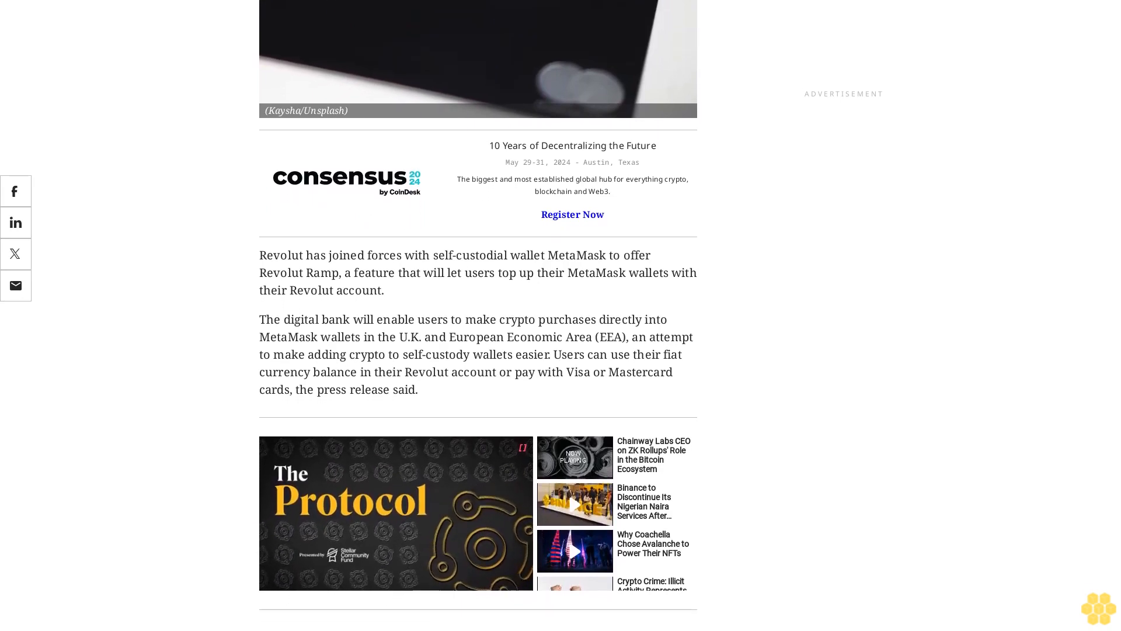
scroll(down, 3)
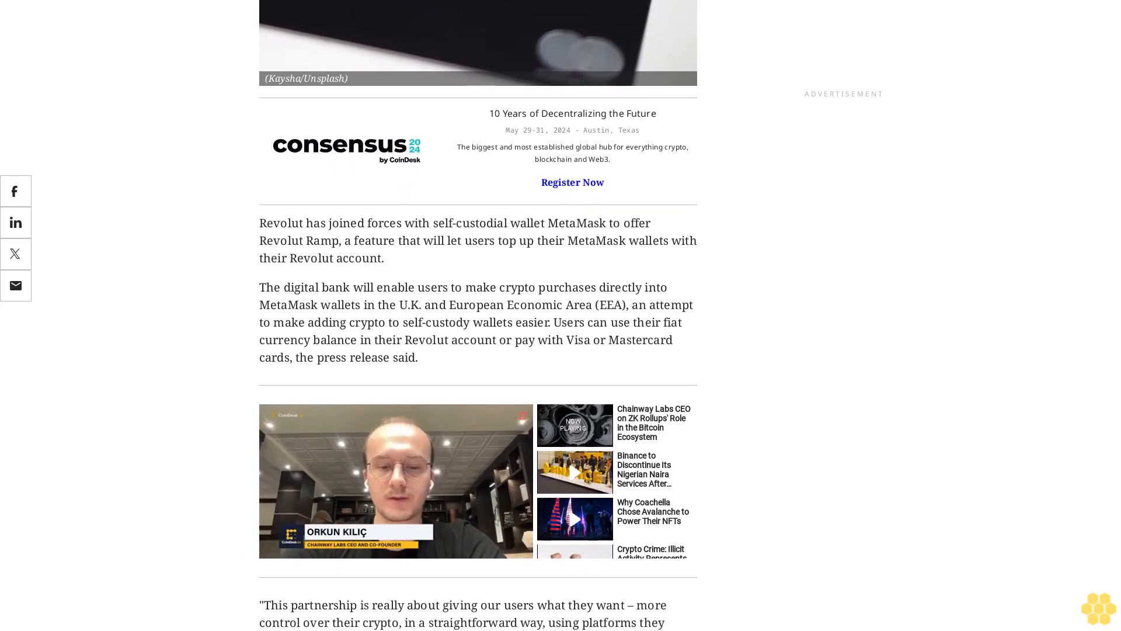
scroll(down, 3)
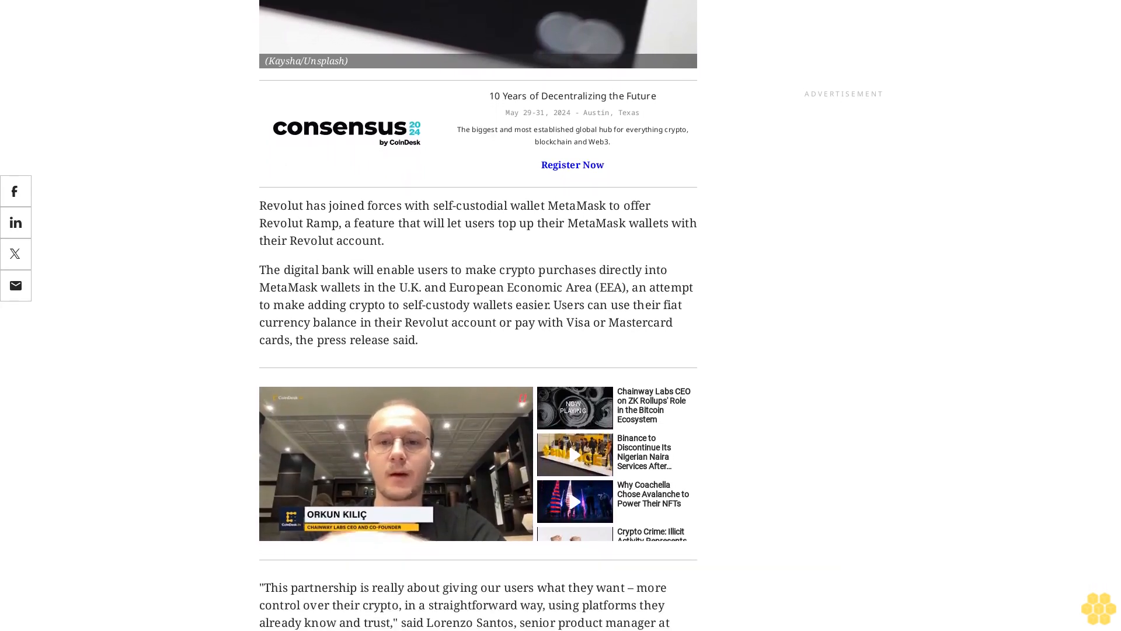
scroll(down, 3)
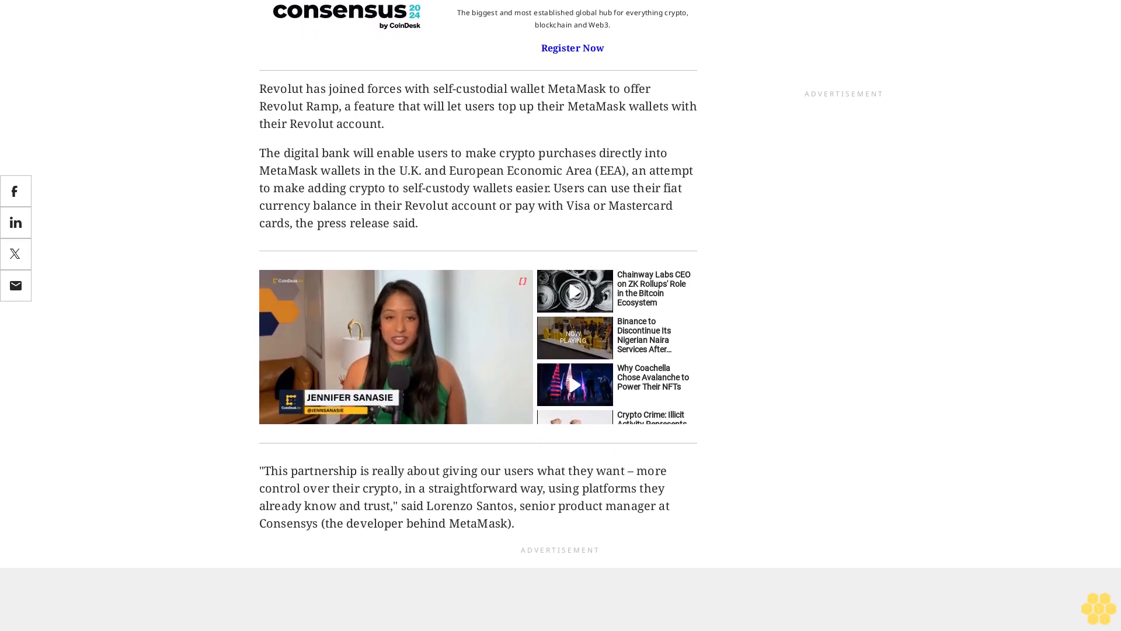
scroll(down, 3)
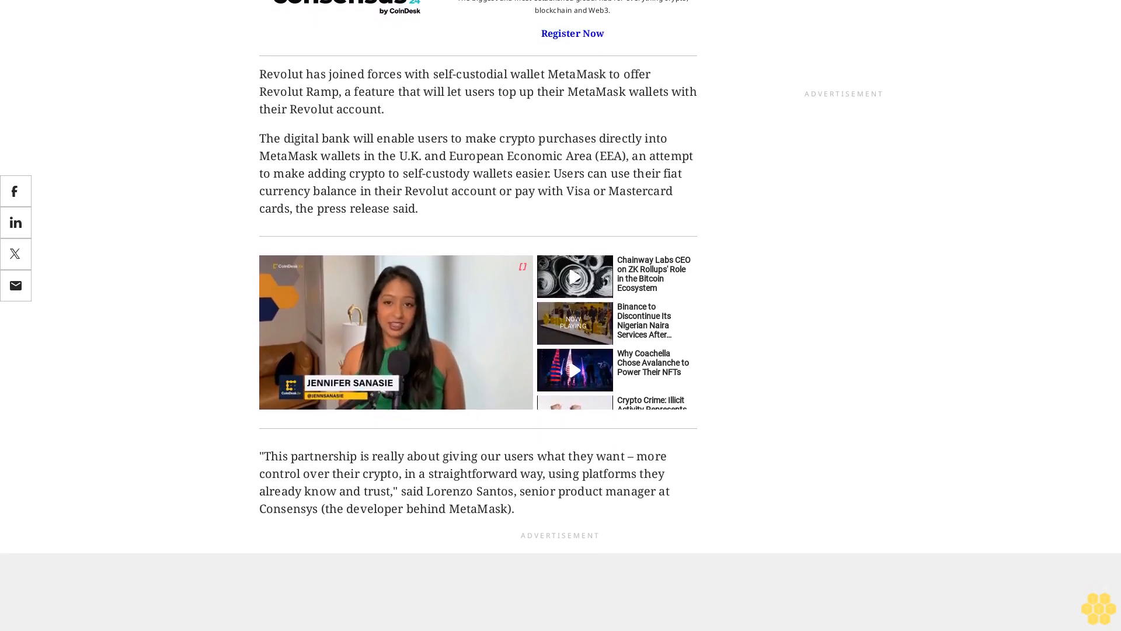
scroll(down, 3)
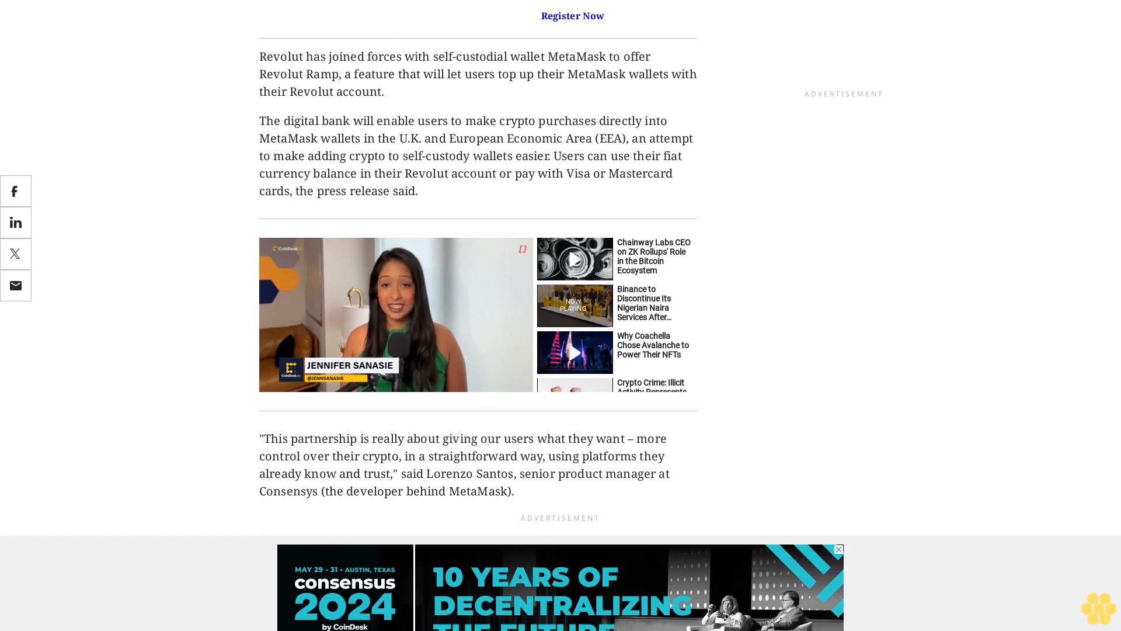
scroll(down, 3)
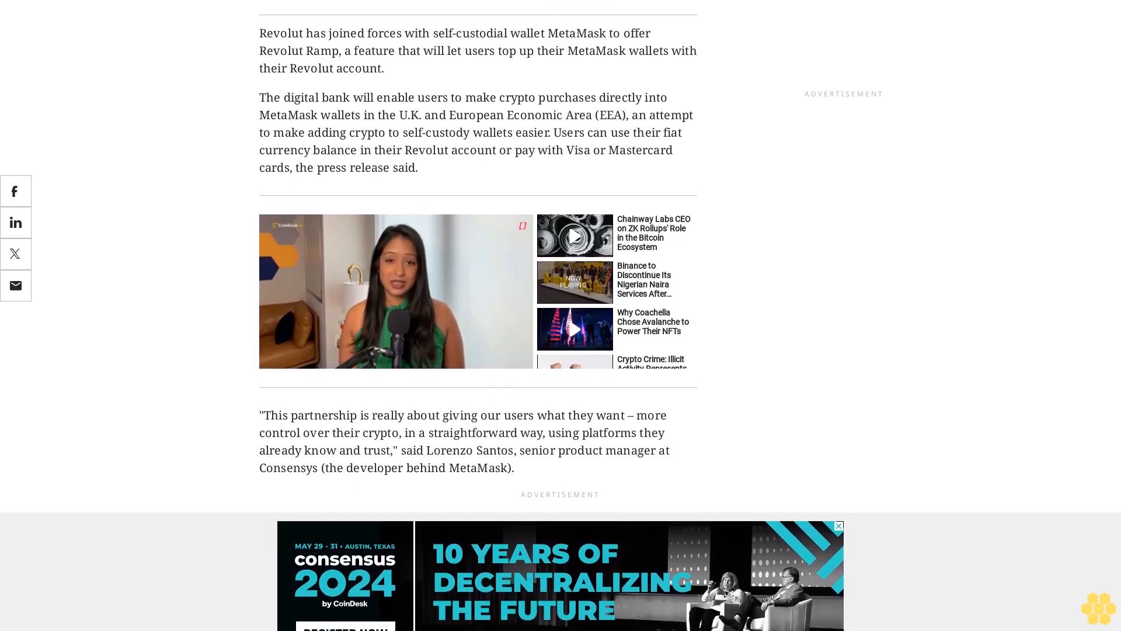
scroll(down, 3)
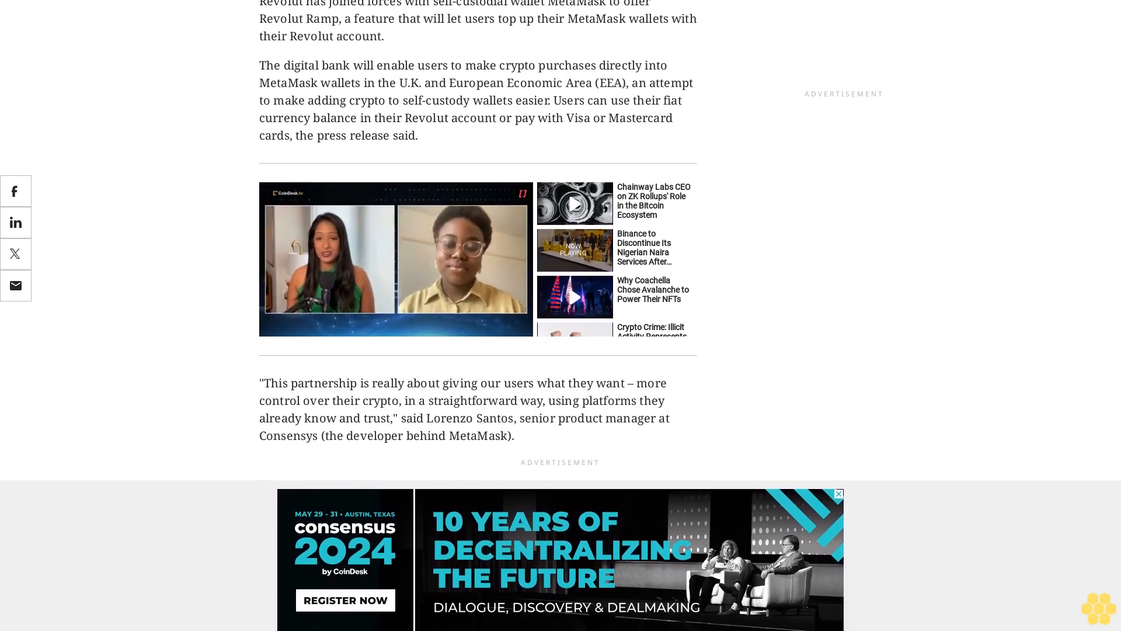
scroll(down, 3)
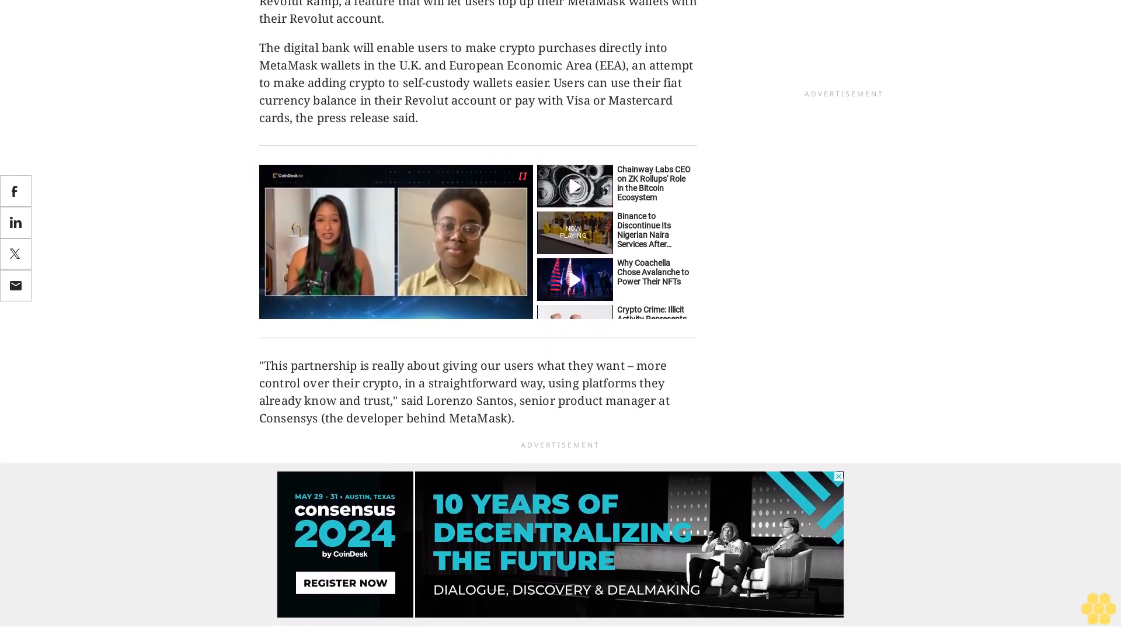
scroll(down, 3)
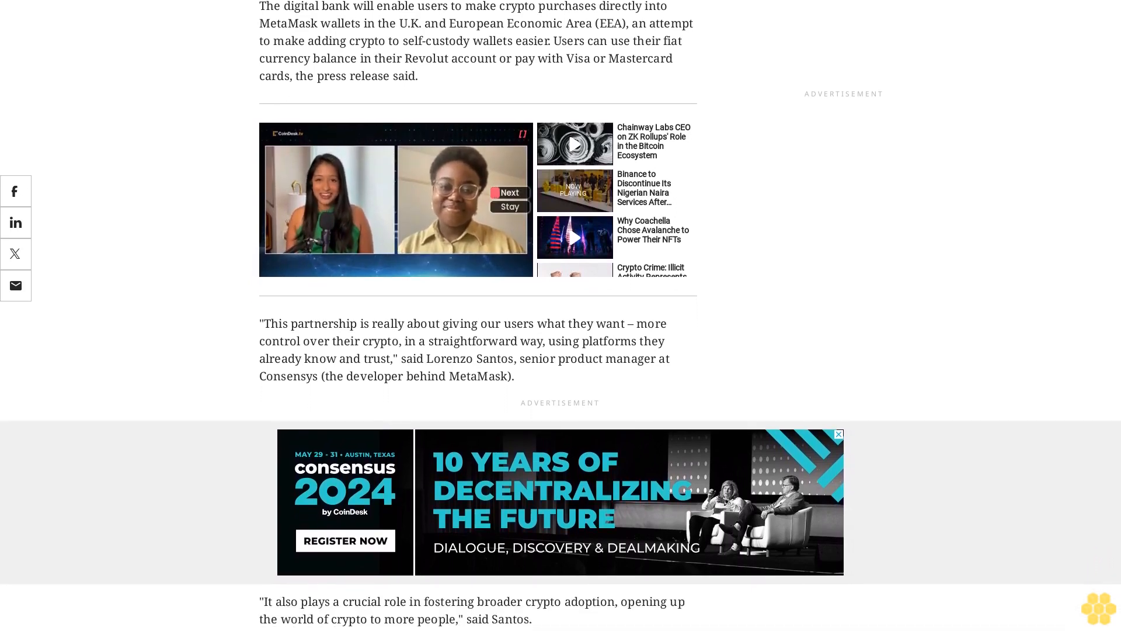
scroll(down, 3)
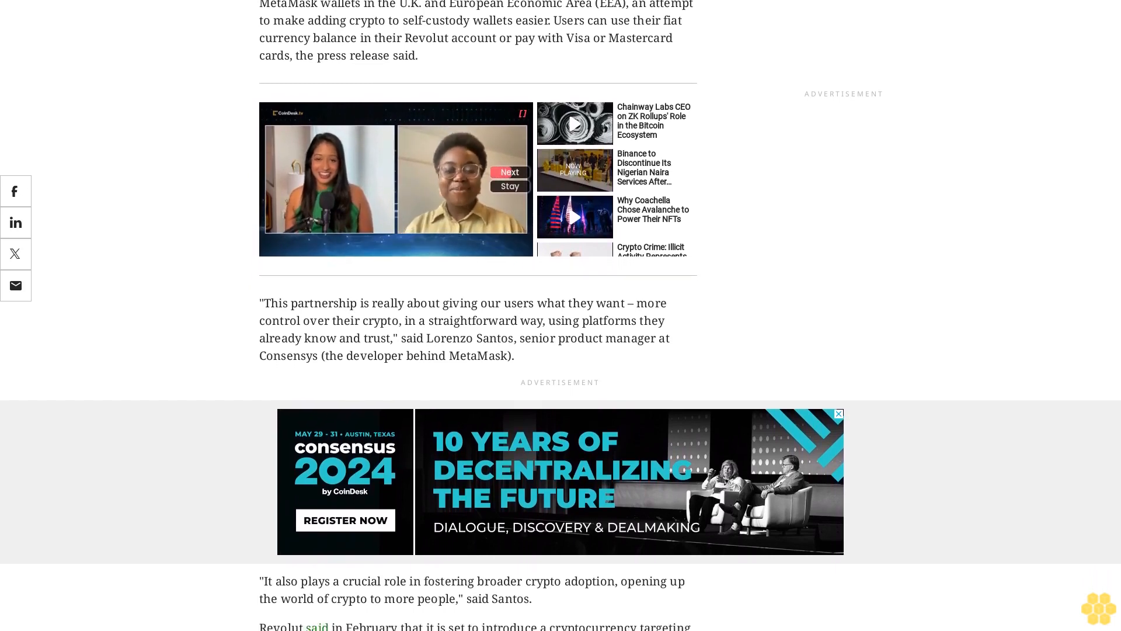
scroll(down, 3)
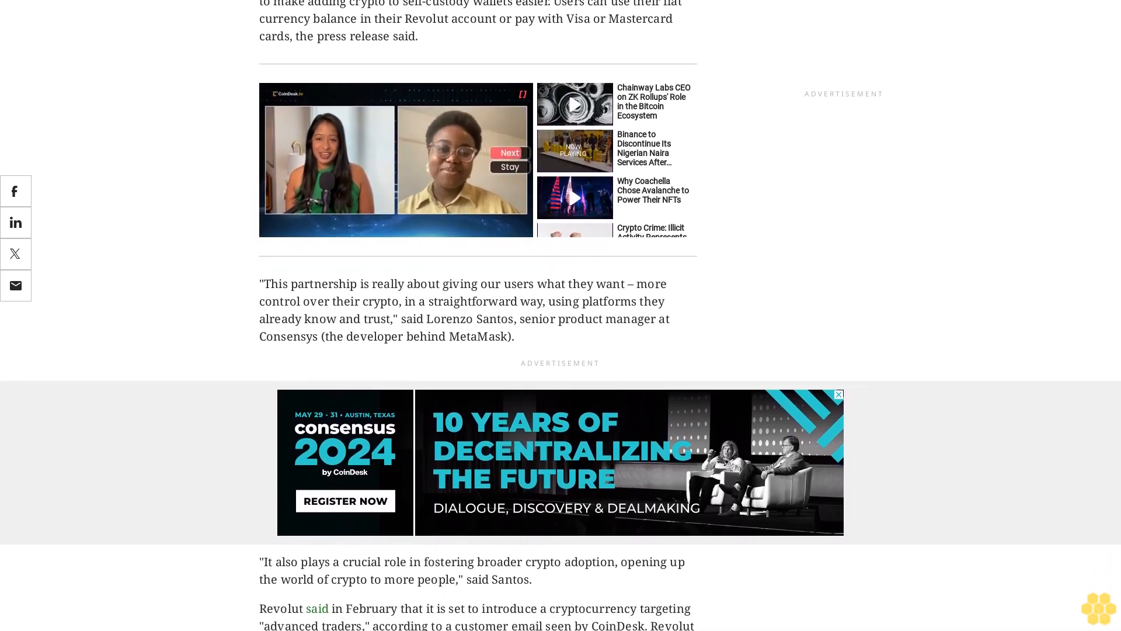
scroll(down, 3)
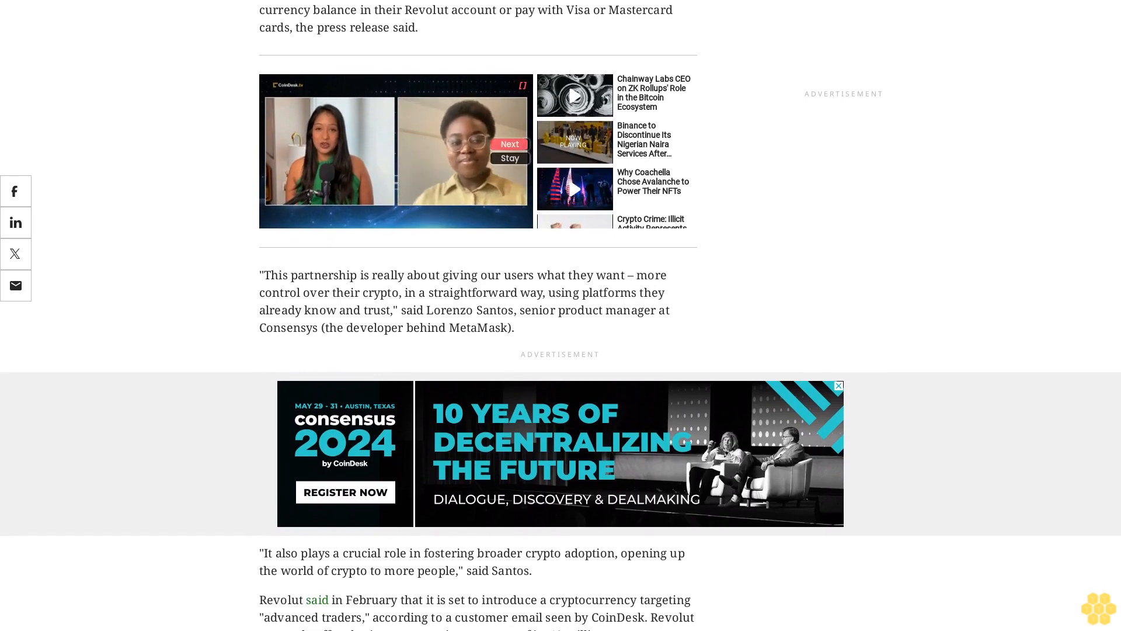